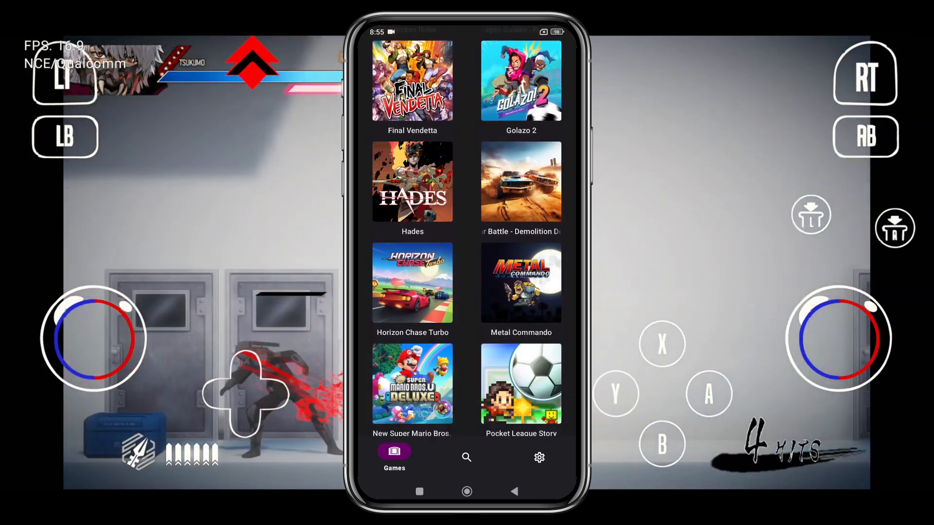
# Scroll the Nyushu website to the download page listing the v10 Antutu build and previous versions
pyautogui.scroll(-3)
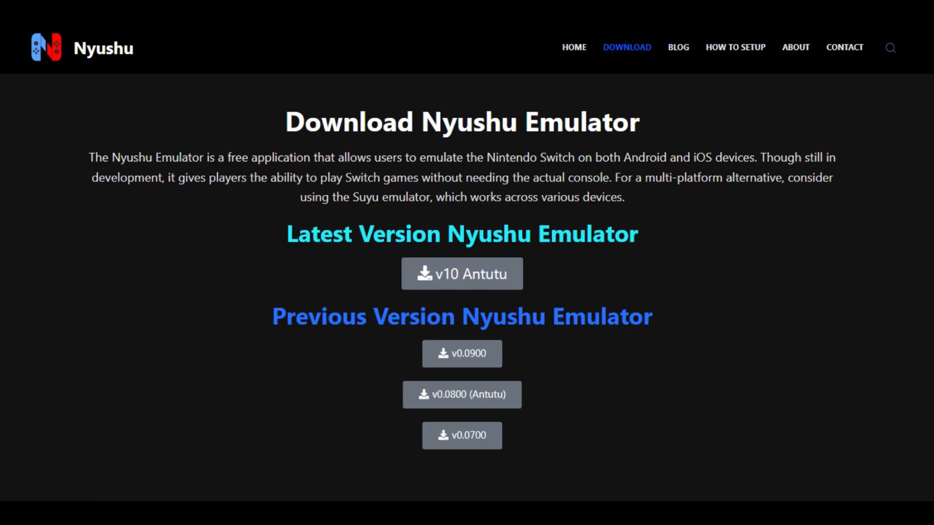
# Download and install the latest v10 Nyushu Emulator APK
pyautogui.click(462, 273)
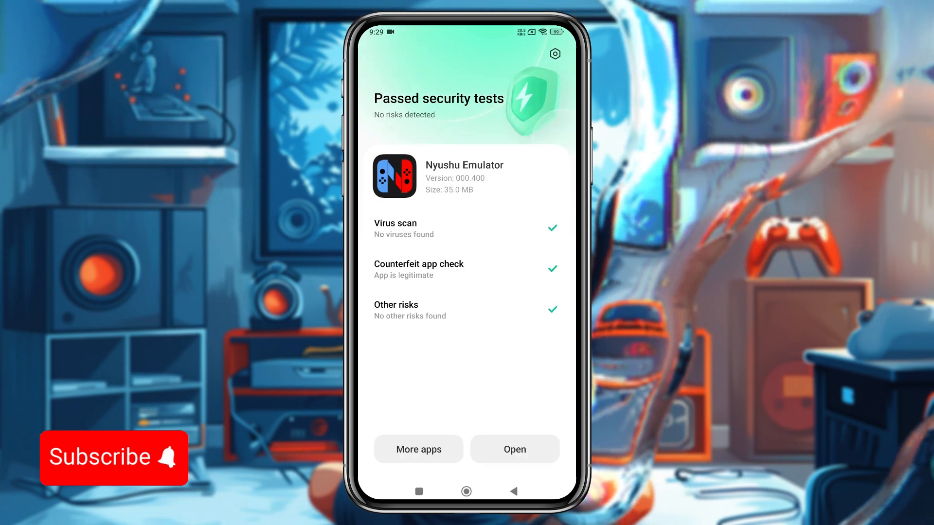
# Launch Nyushu Emulator, start the setup wizard, and allow notifications
pyautogui.click(514, 449)
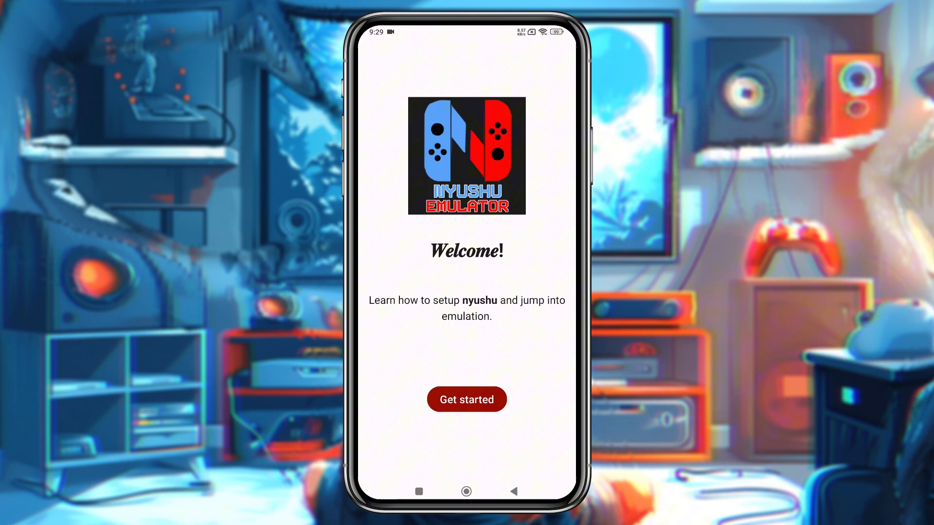
pyautogui.click(467, 399)
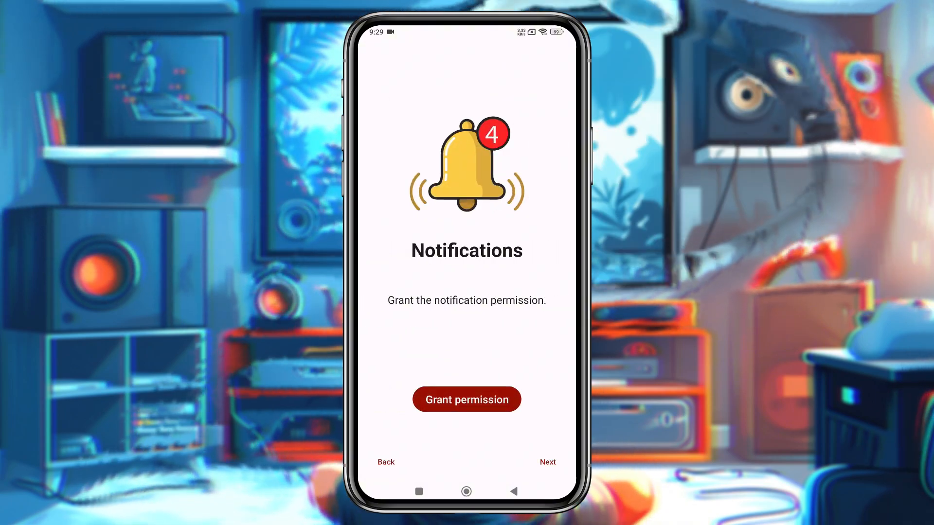
pyautogui.click(466, 399)
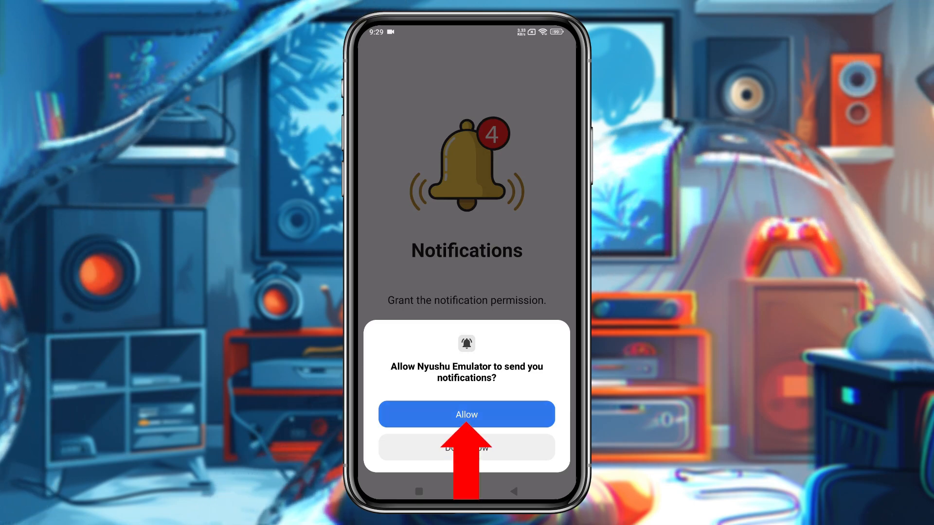
pyautogui.click(466, 414)
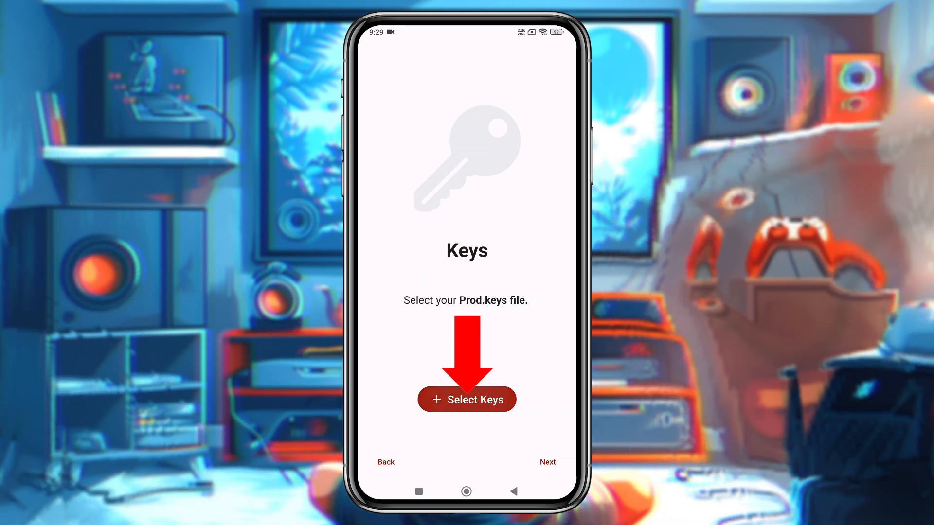
# Load prod.keys from the Prod Keys folder and begin adding a games folder
pyautogui.click(467, 399)
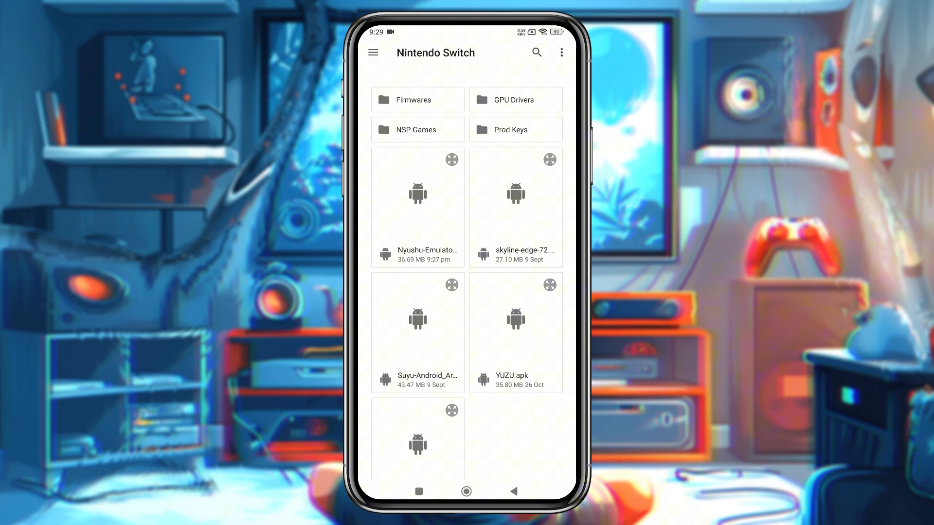
pyautogui.click(516, 130)
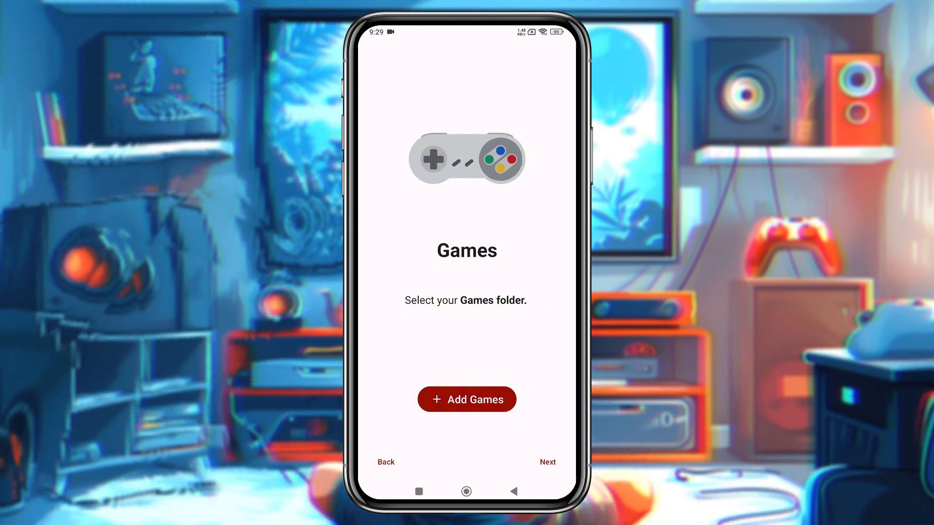
pyautogui.click(466, 399)
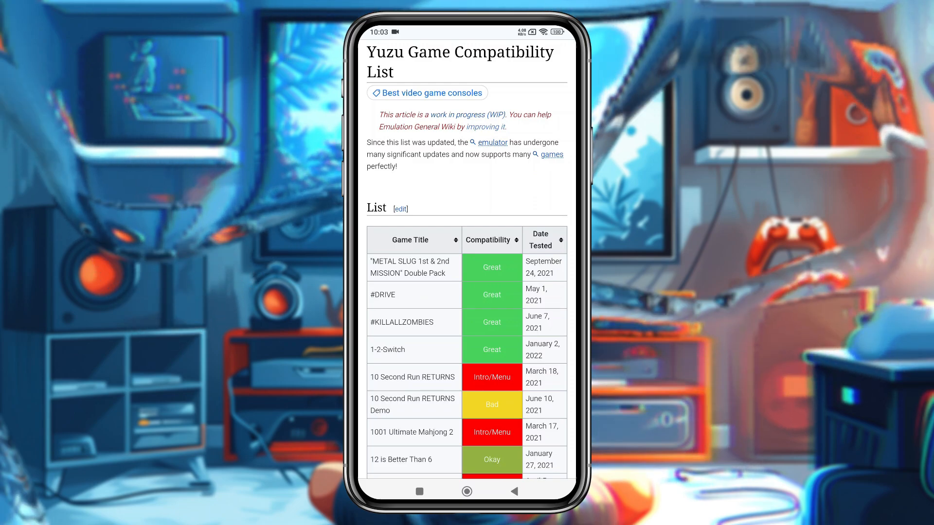
pyautogui.scroll(-3)
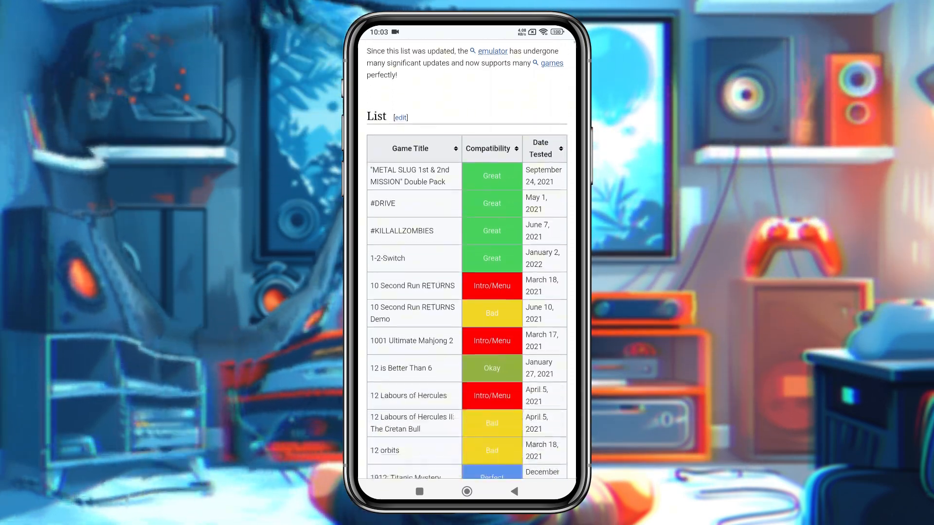
pyautogui.scroll(-3)
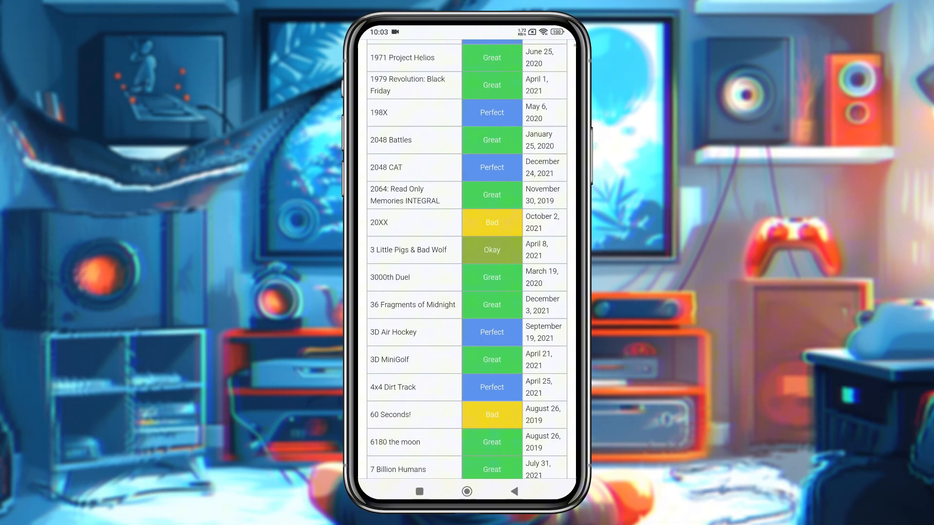
pyautogui.scroll(-3)
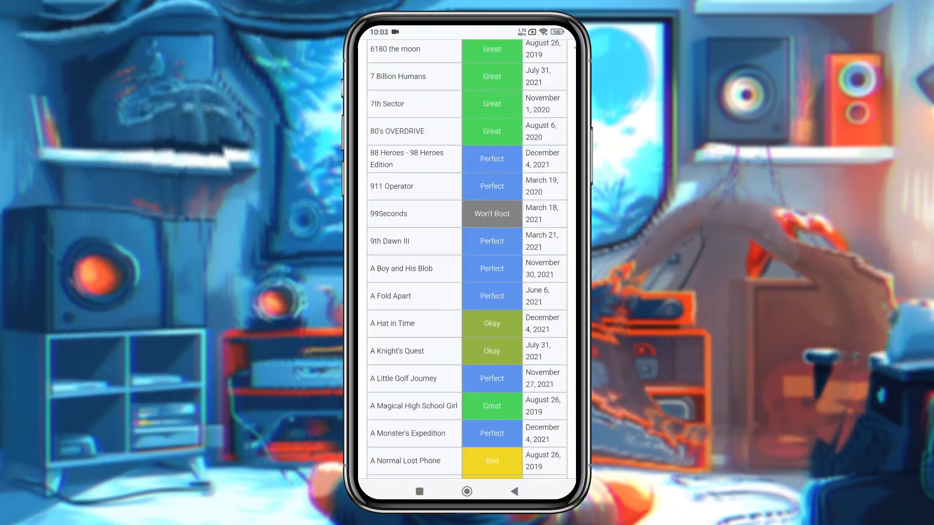
pyautogui.scroll(-3)
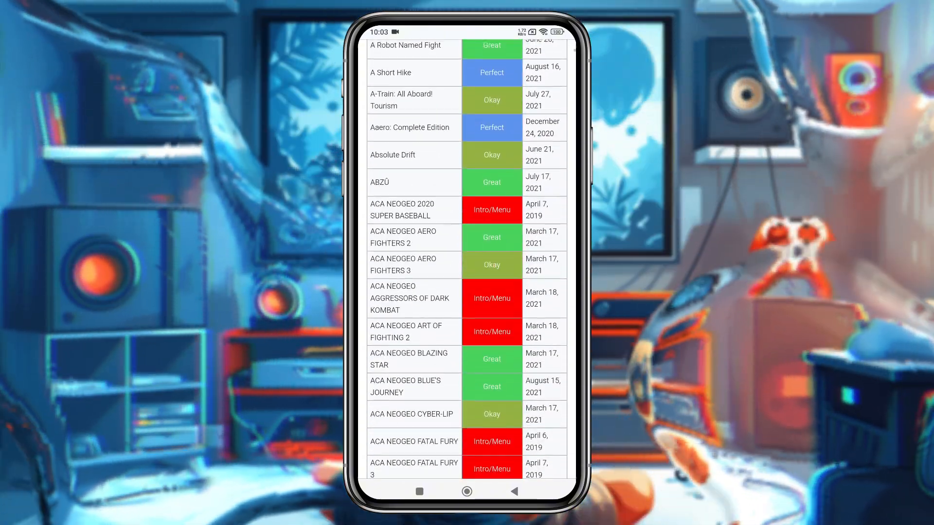
pyautogui.scroll(-3)
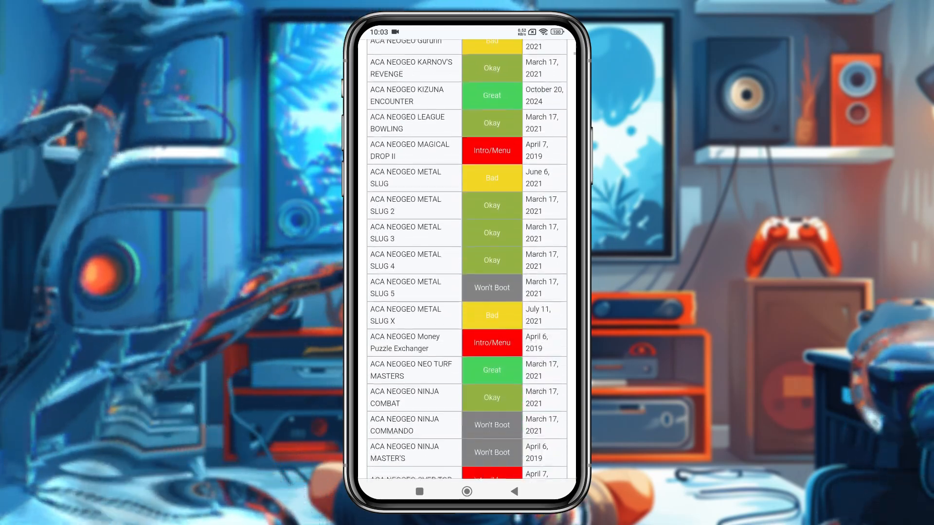
pyautogui.scroll(-3)
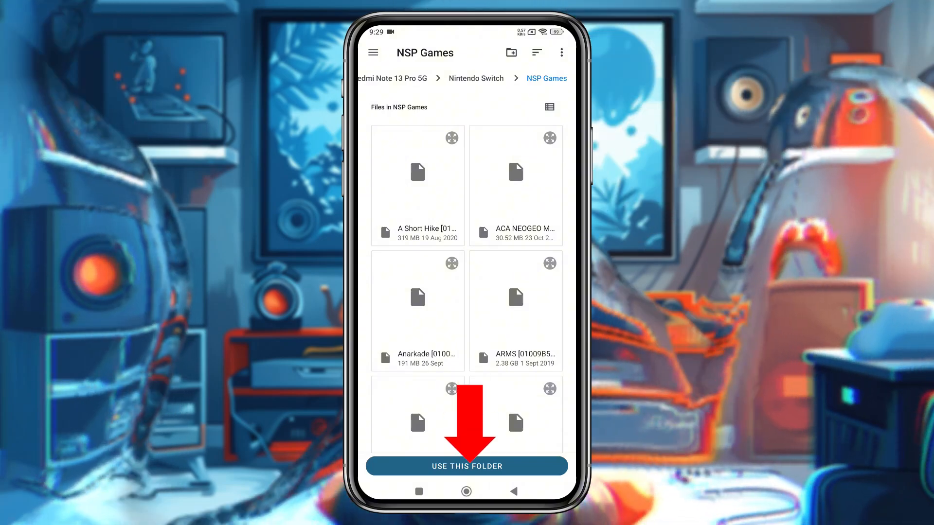
# Add the NSP Games folder with deep scan, finish setup, and browse the game library
pyautogui.click(467, 466)
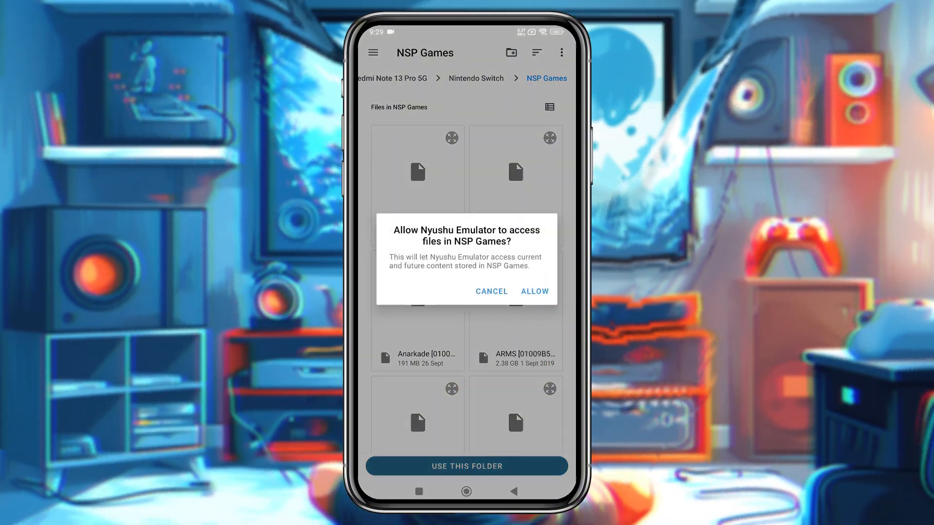
pyautogui.click(533, 292)
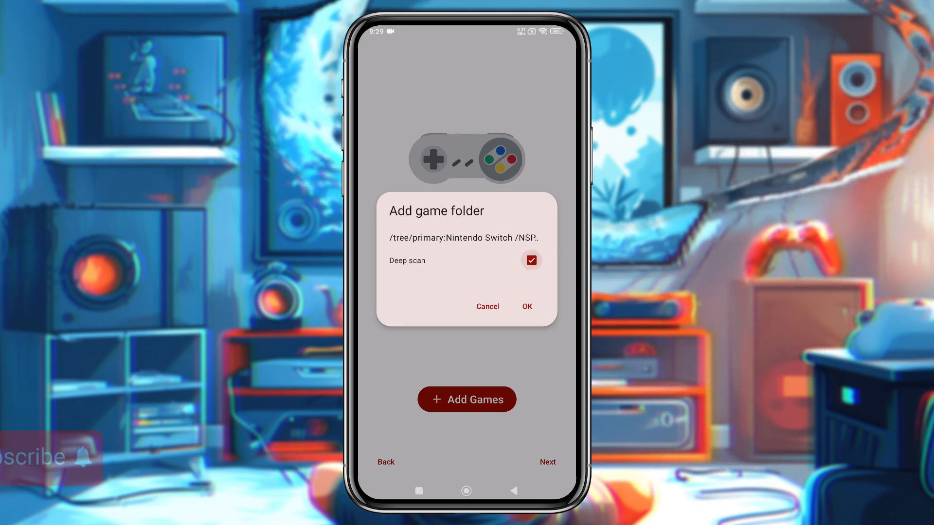
pyautogui.click(527, 306)
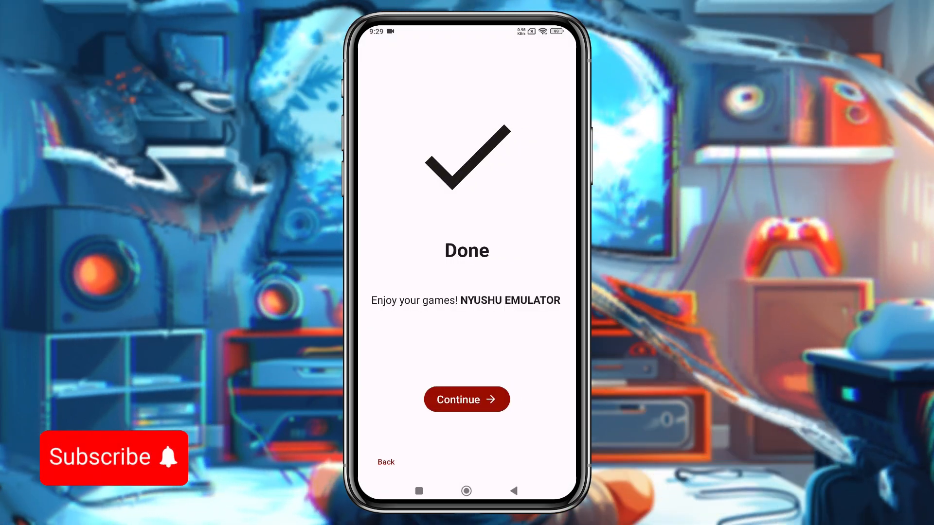
pyautogui.click(466, 399)
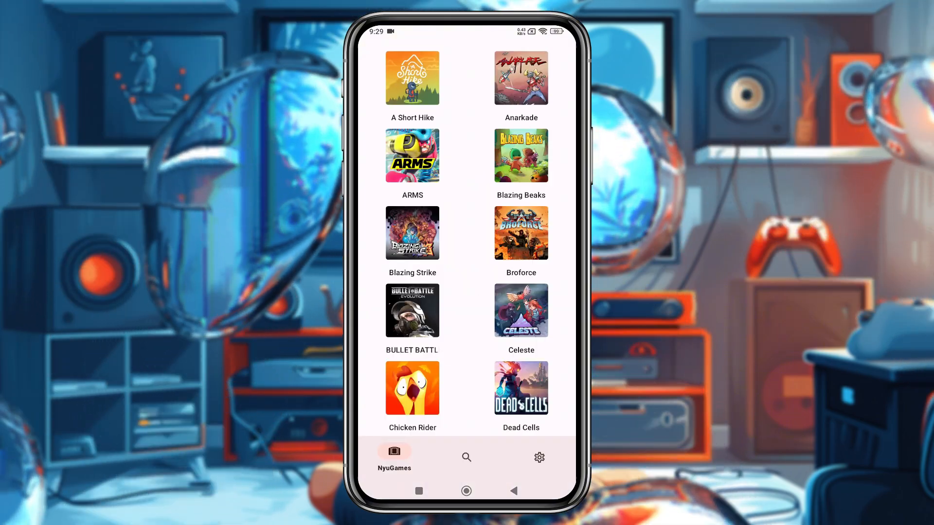
pyautogui.scroll(-3)
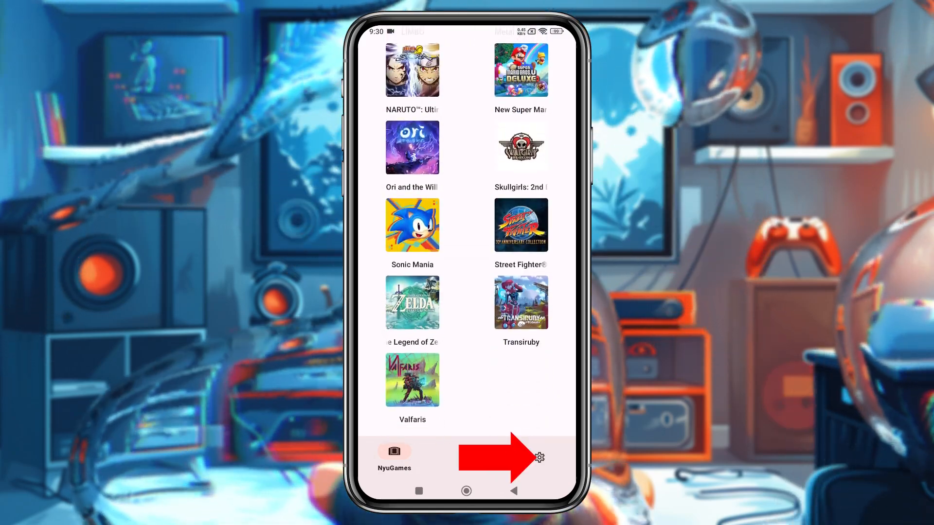
# Switch off Limit speed under Advanced settings > System and review Docked Mode
pyautogui.click(538, 456)
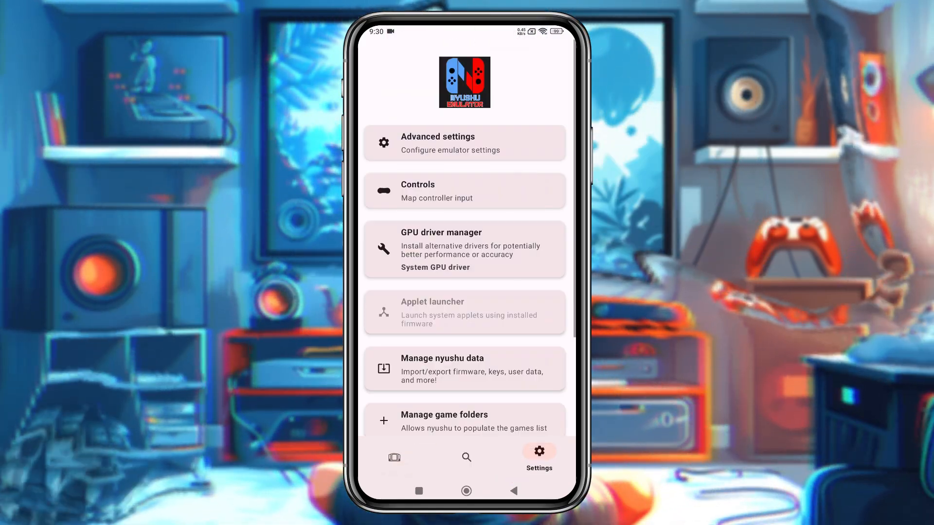
pyautogui.click(464, 143)
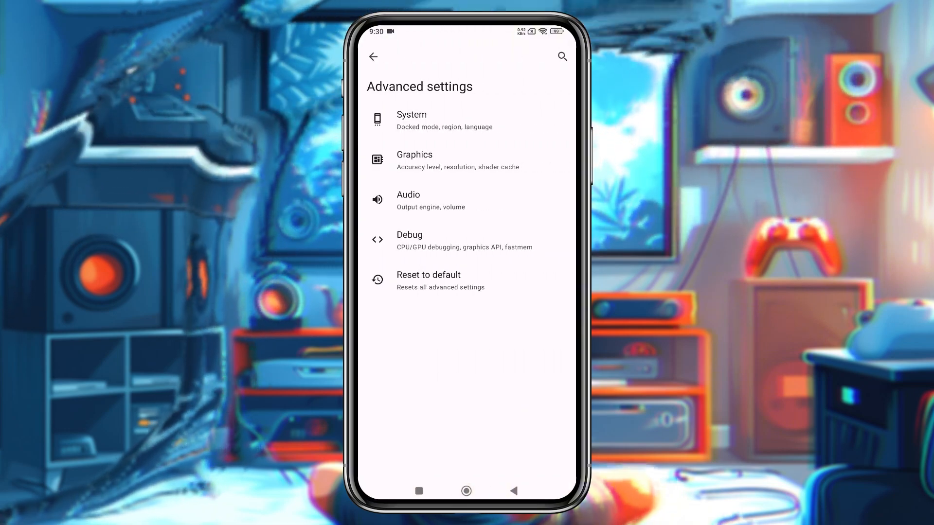
pyautogui.click(411, 120)
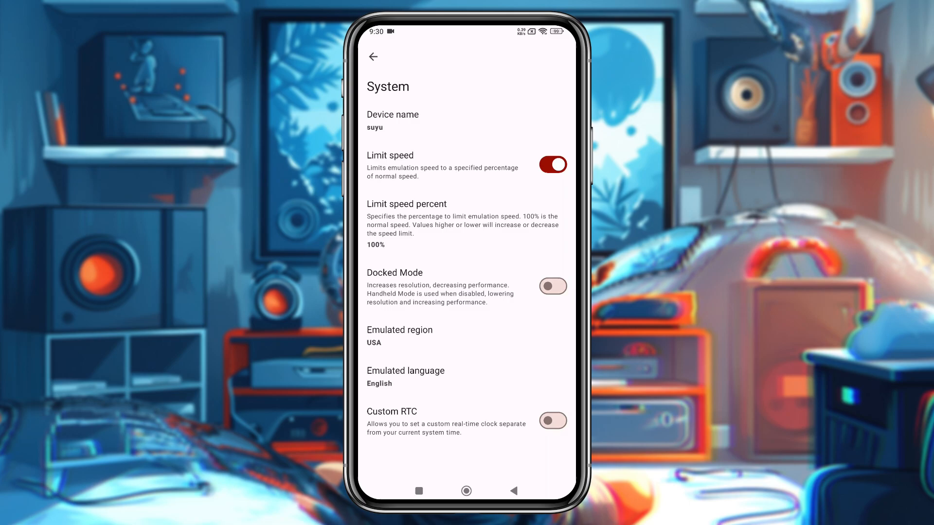
pyautogui.click(552, 164)
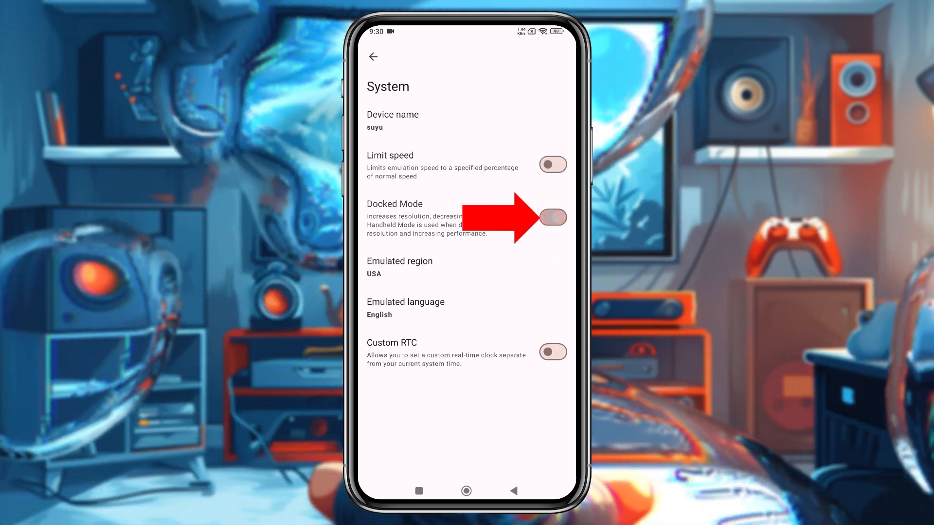
pyautogui.click(552, 217)
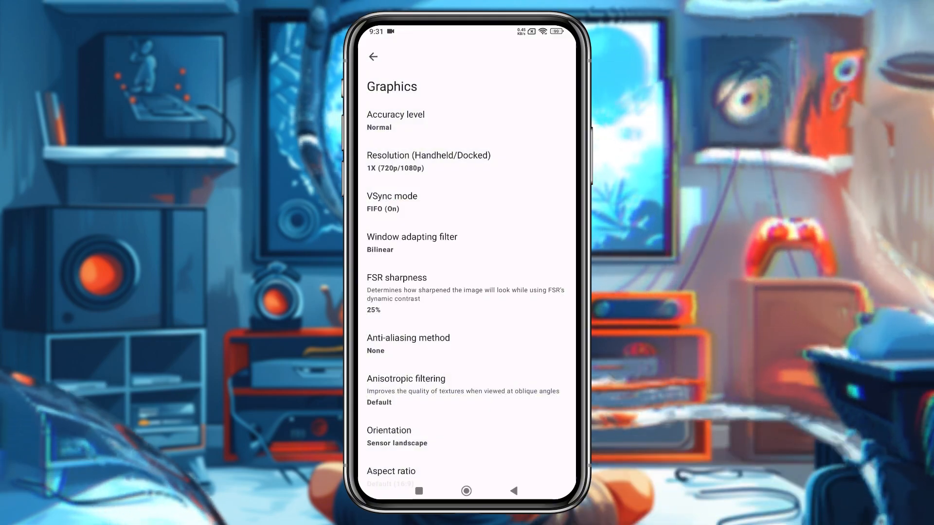
# Keep resolution at 1X (720p/1080p), review the Graphics list, and return to Settings
pyautogui.click(428, 161)
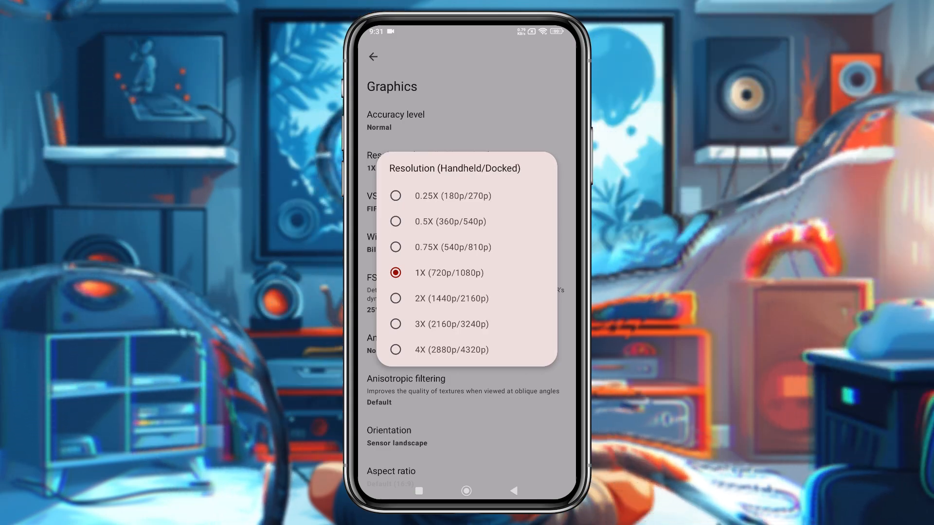
pyautogui.click(419, 273)
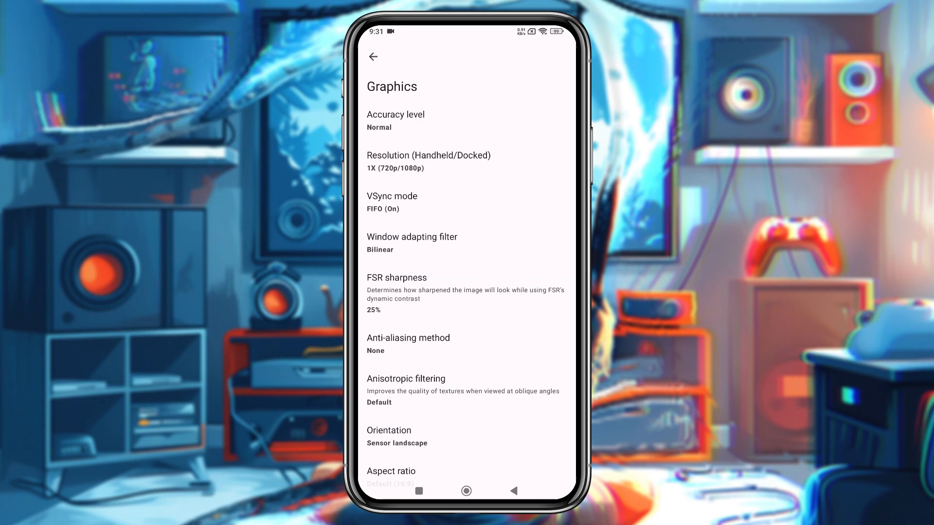
pyautogui.scroll(-3)
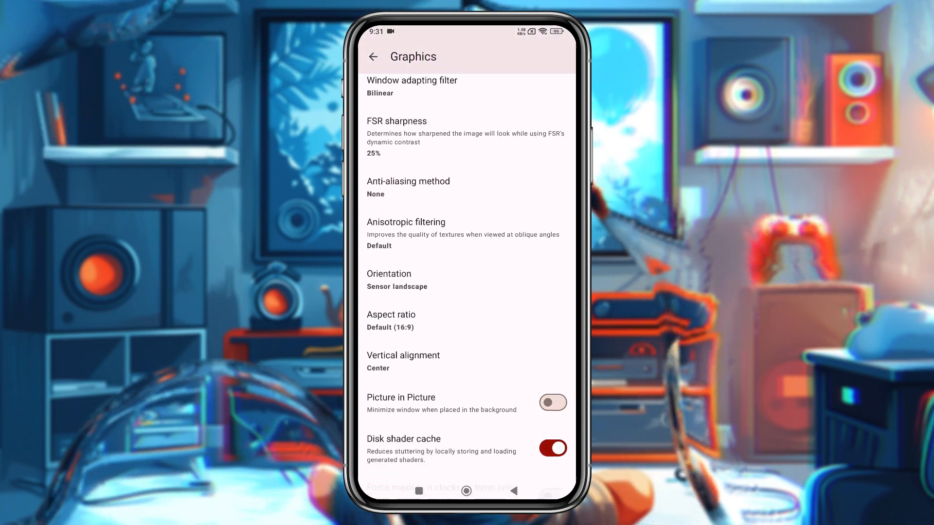
pyautogui.scroll(-3)
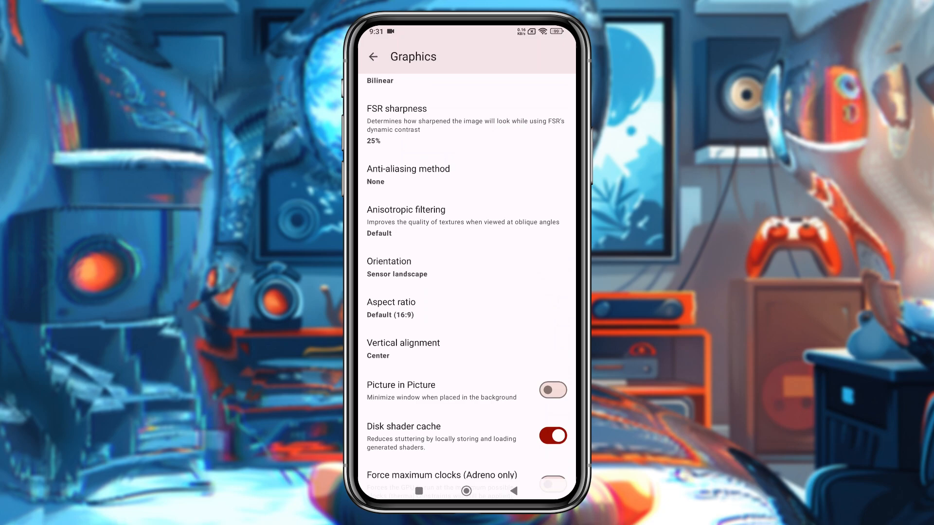
pyautogui.scroll(-3)
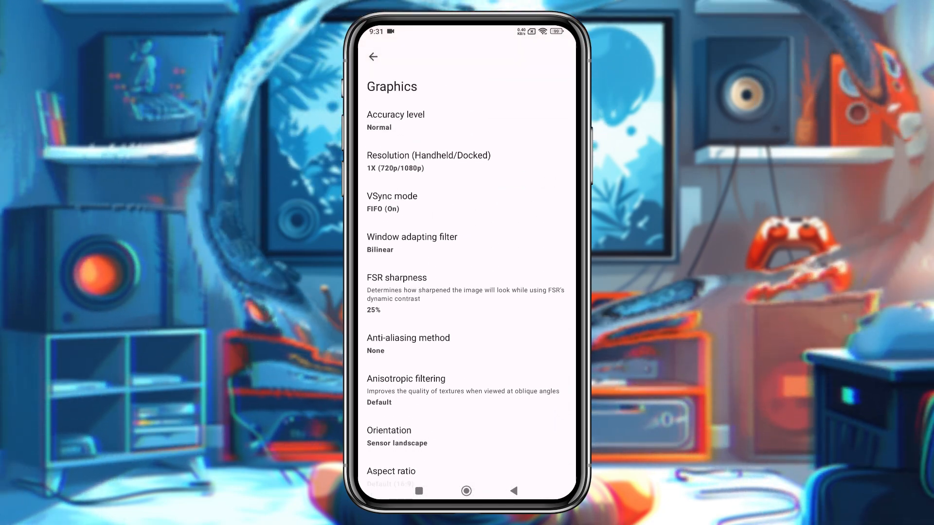
pyautogui.click(373, 56)
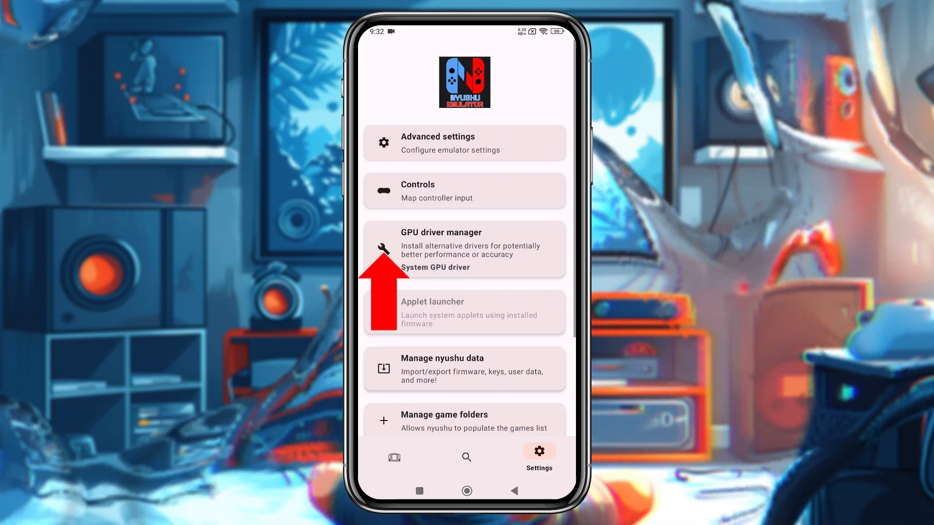
# Install the Qualcomm v690 Vulkan driver through GPU driver manager
pyautogui.click(464, 249)
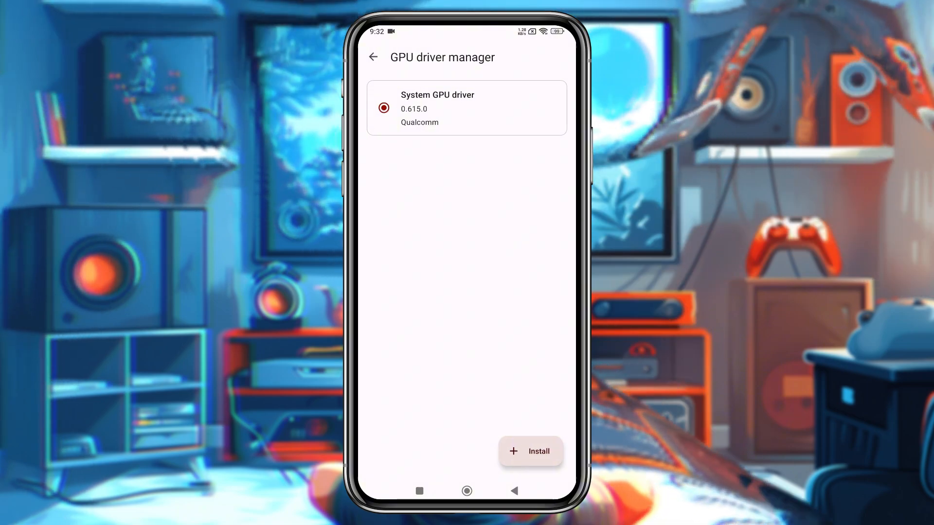
pyautogui.click(529, 451)
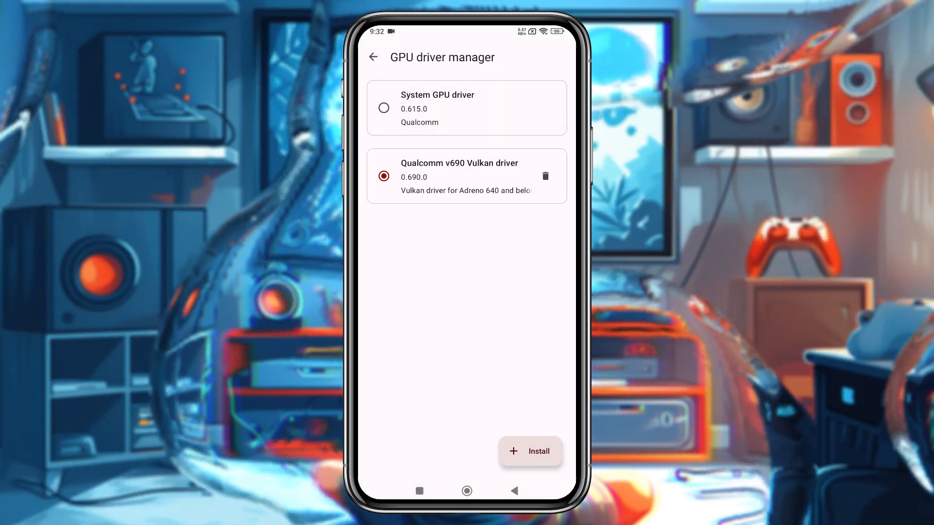
pyautogui.click(373, 56)
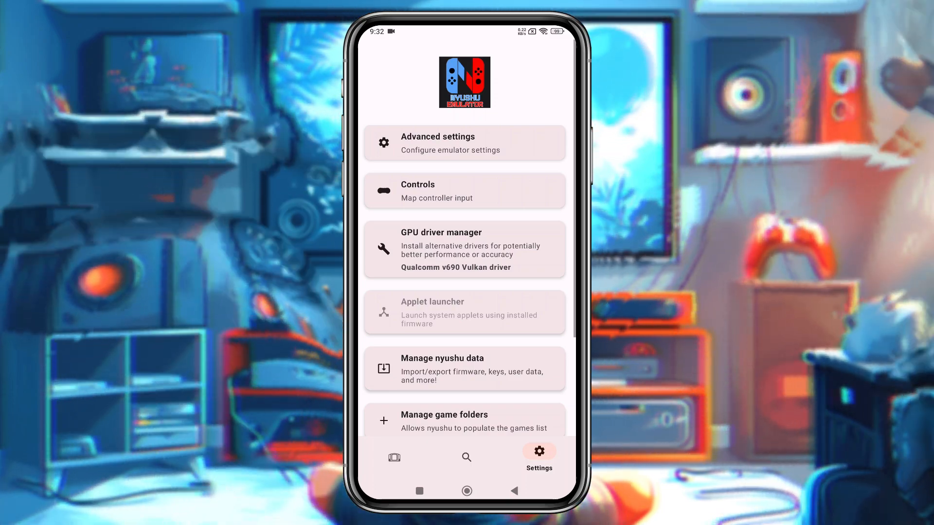
# Install the firmware ZIP from the Manage nyushu data page
pyautogui.scroll(-3)
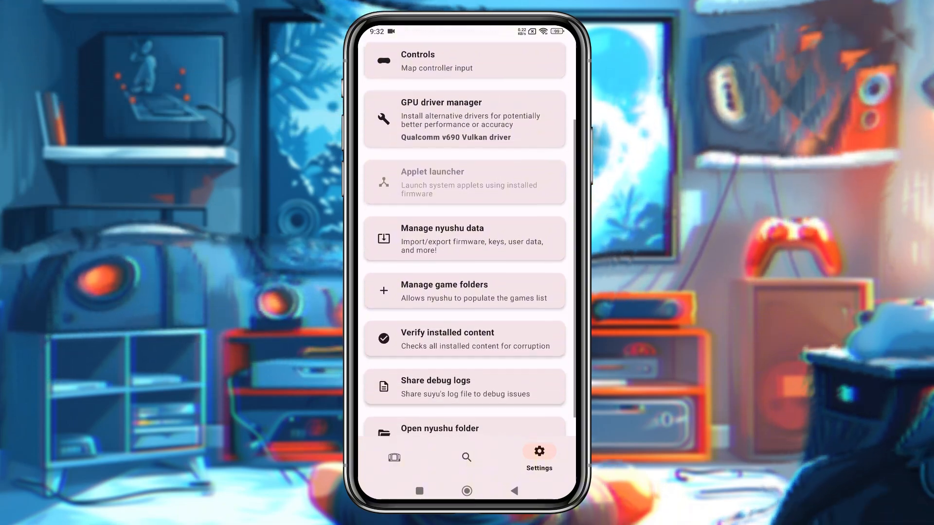
pyautogui.click(464, 239)
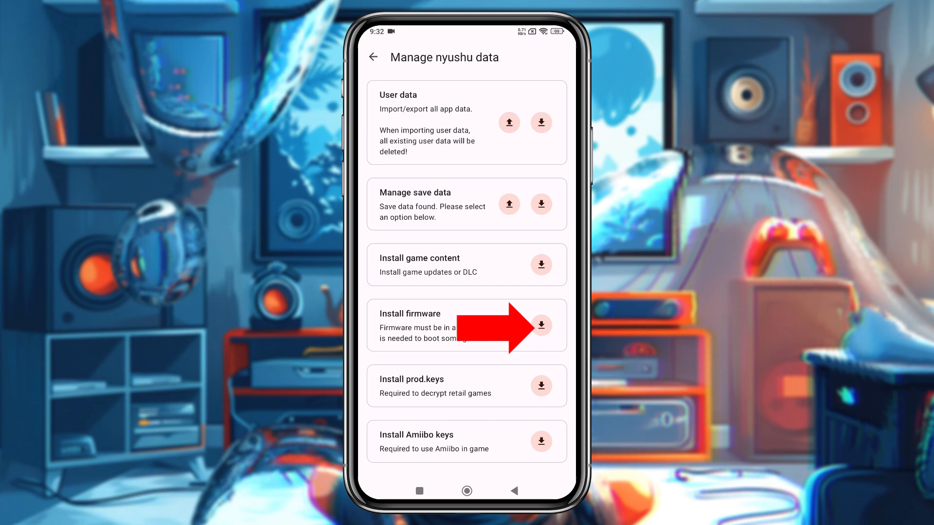
pyautogui.click(540, 325)
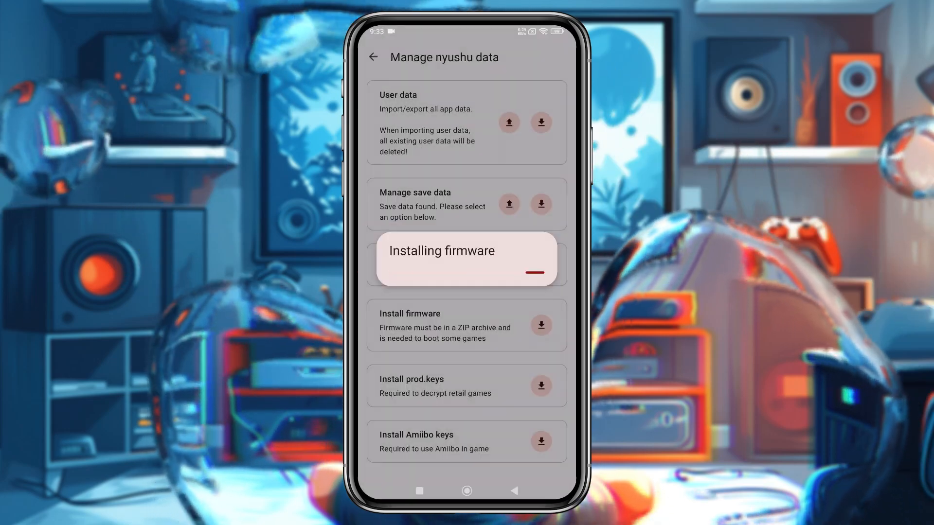